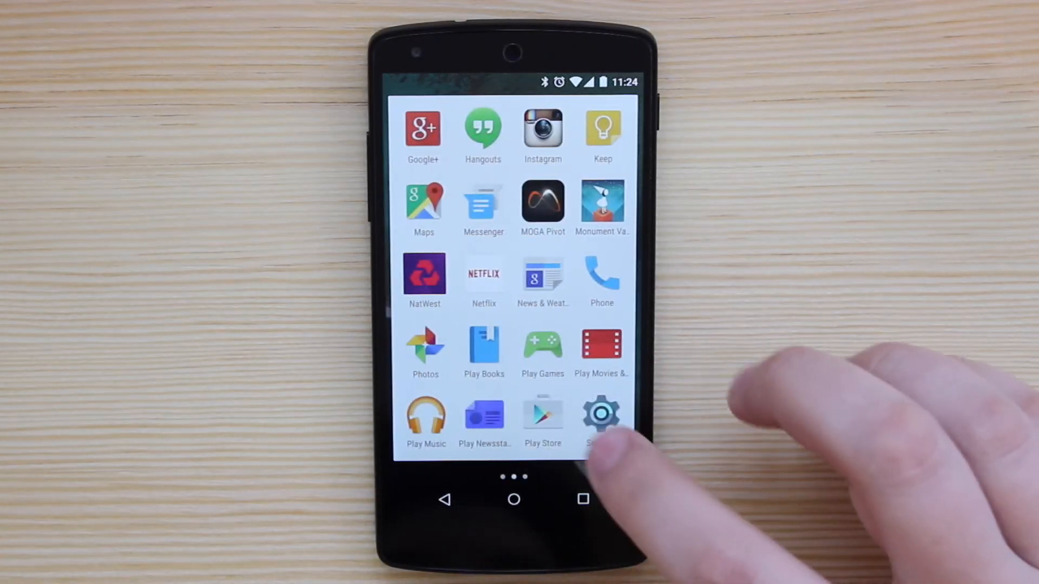
Reveal the hidden lollipop in About phone and tap it through yellow to purple.
click(600, 415)
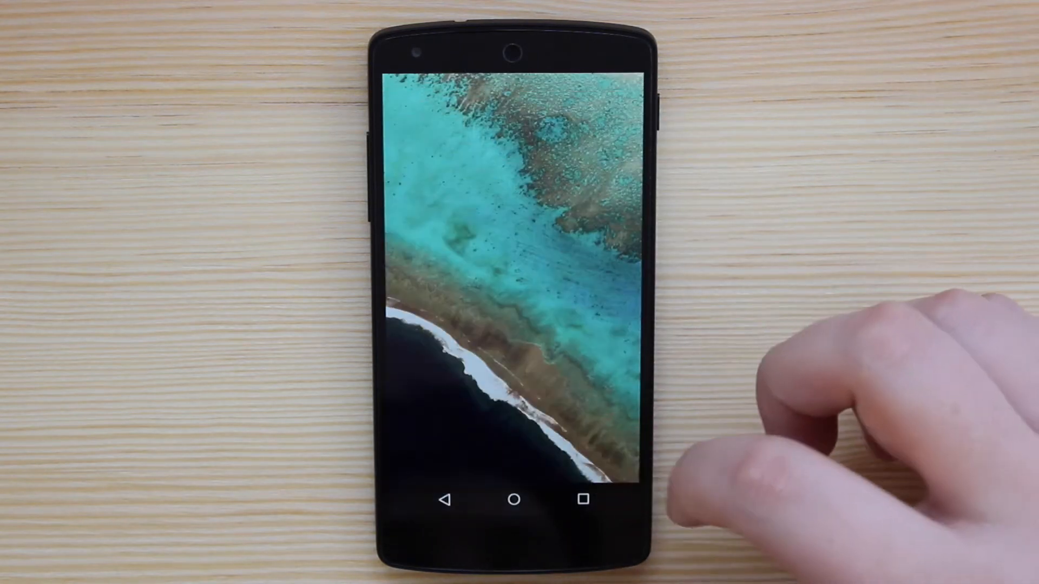
click(503, 268)
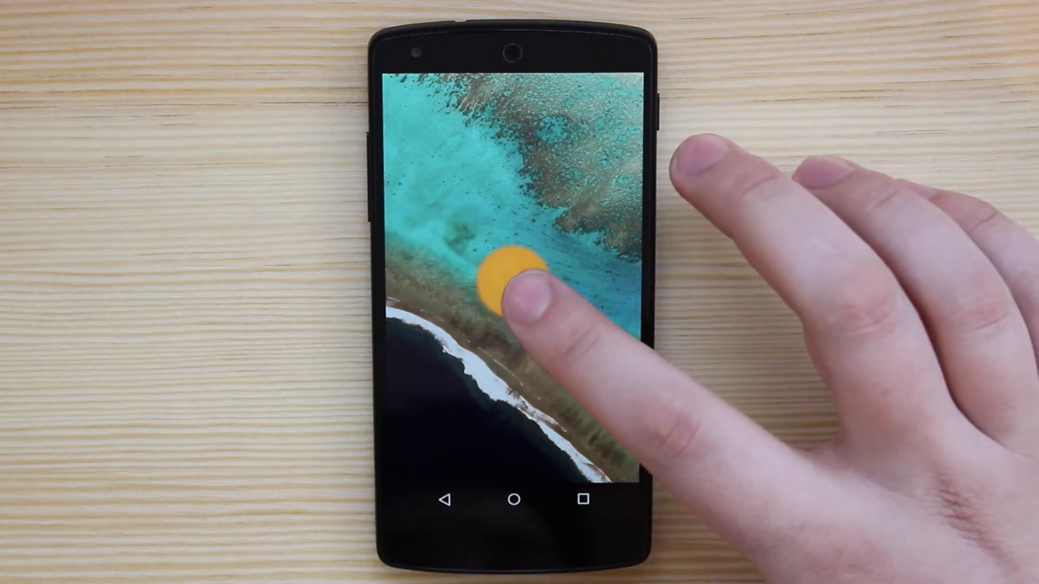
click(505, 278)
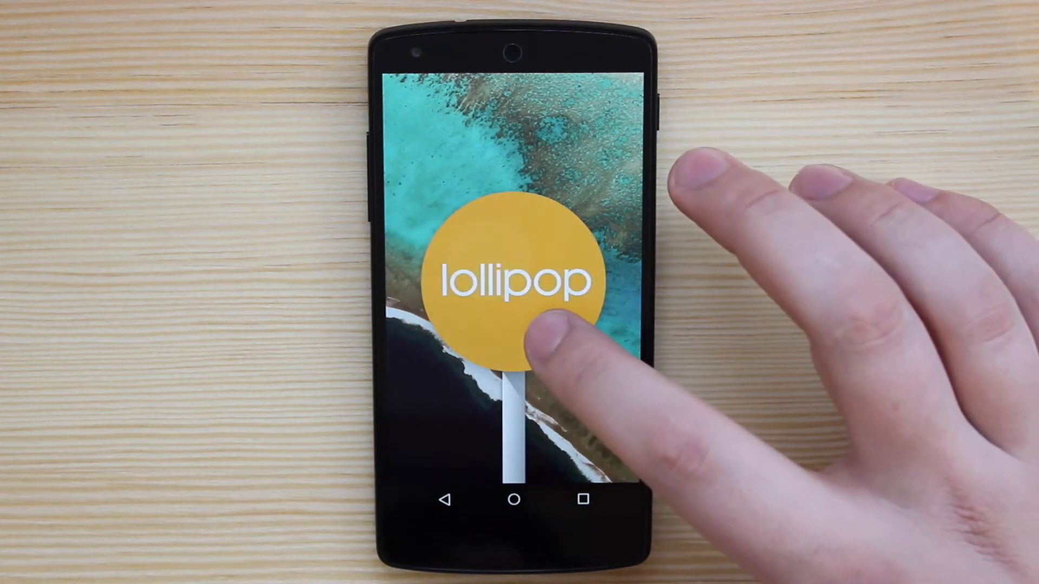
click(517, 285)
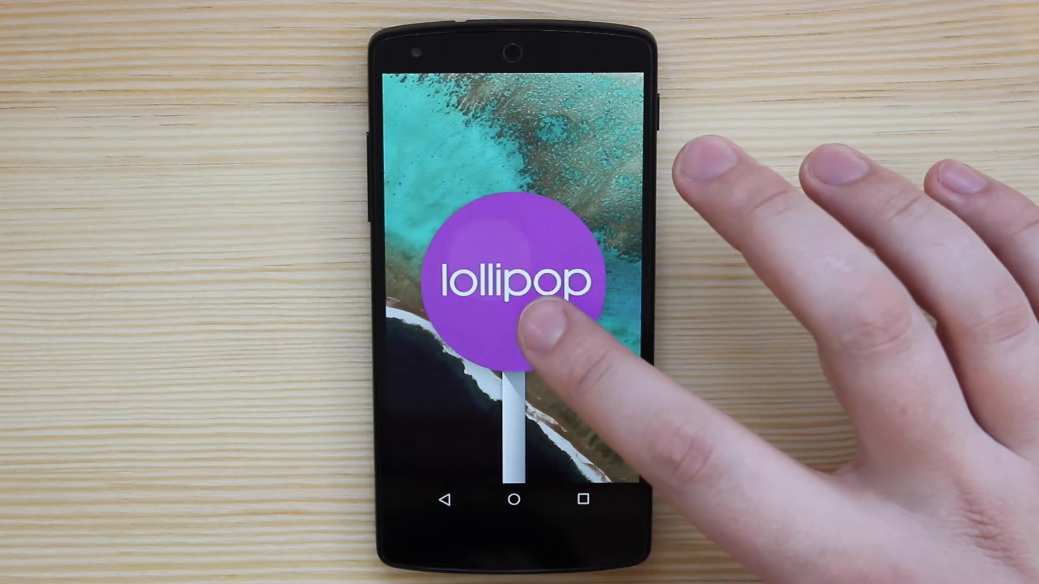
click(515, 284)
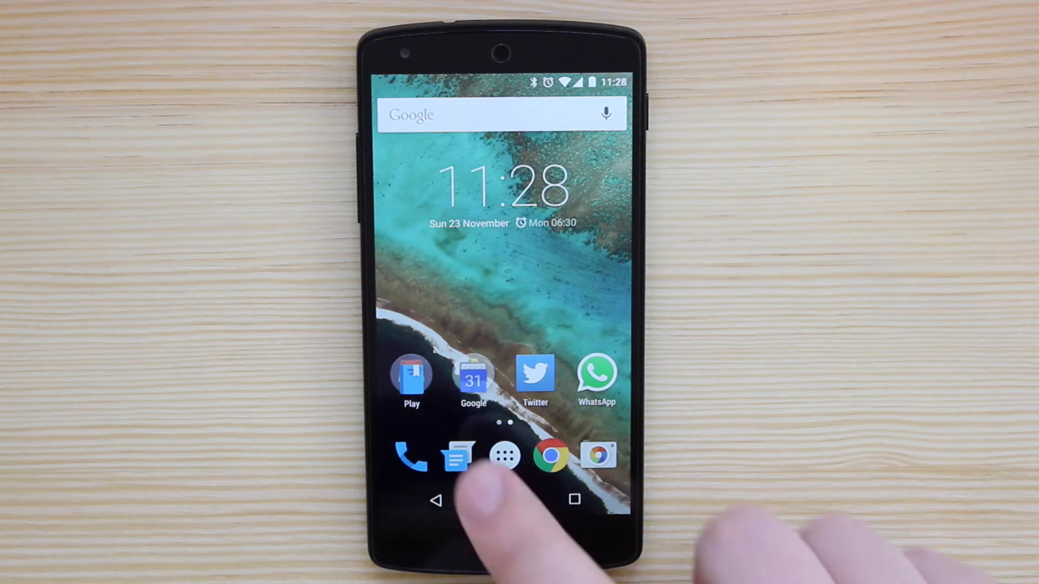
Expand the Google folder showing Calendar, Drive, Gmail, Maps and YouTube, then collapse it.
click(506, 455)
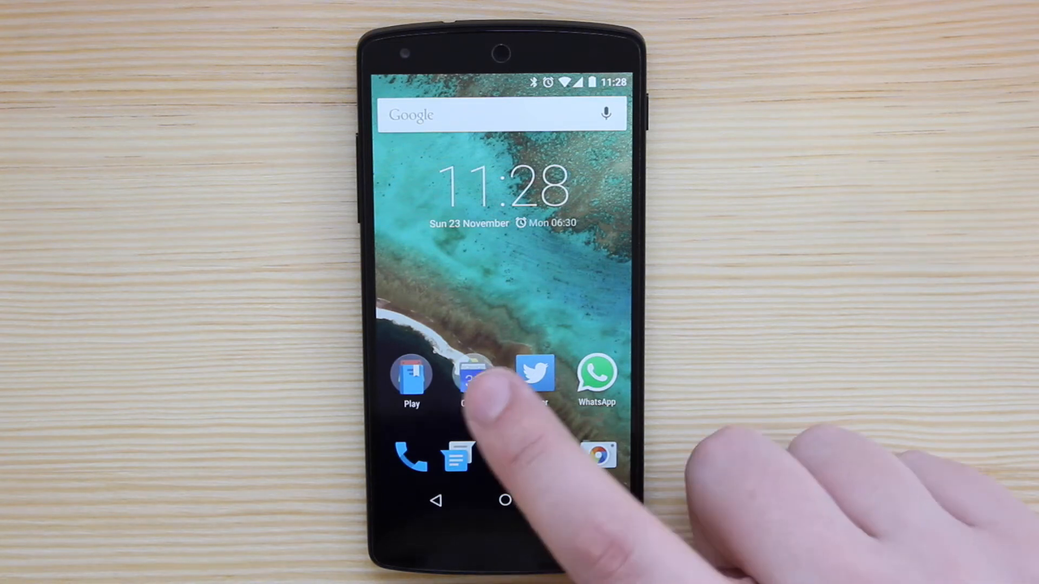
click(475, 375)
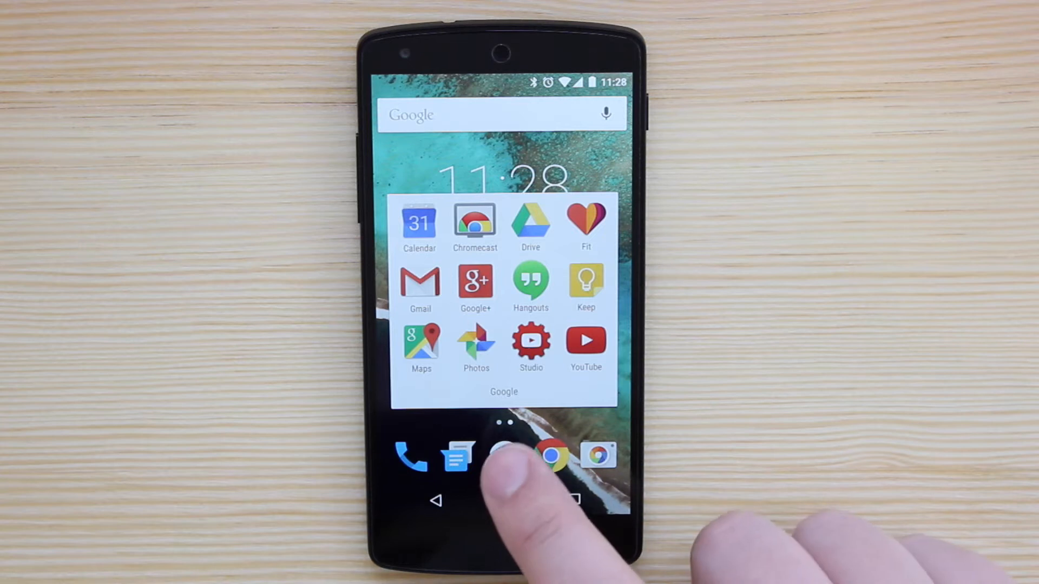
click(504, 456)
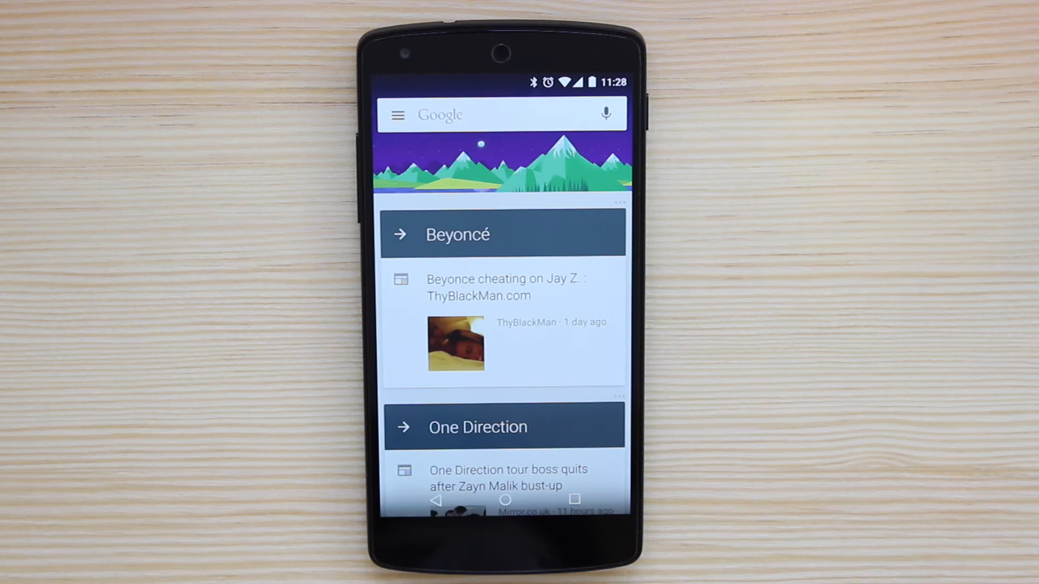
Browse the Google Now topic news cards and return to the home screen.
click(397, 115)
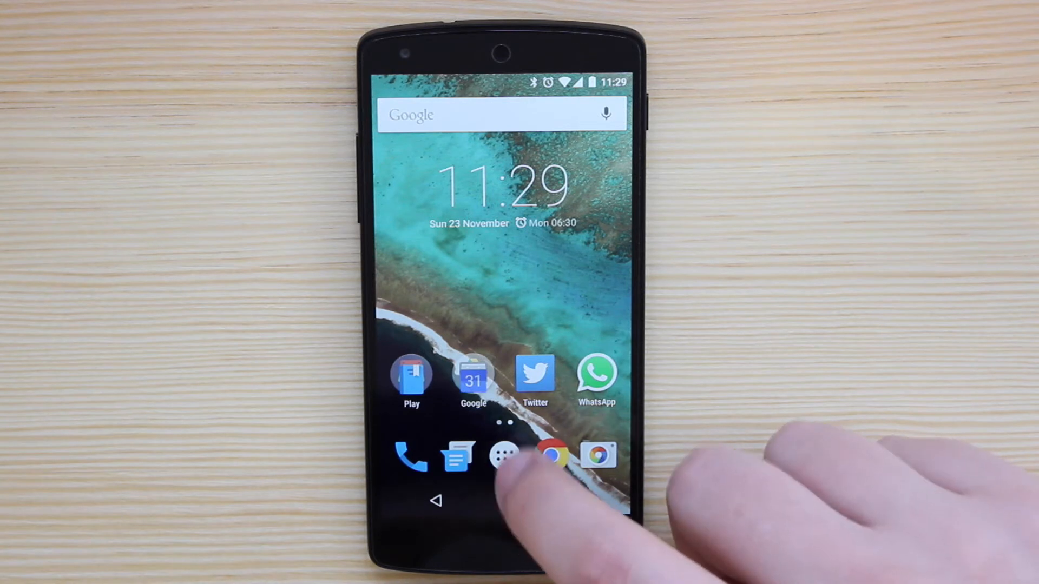
Show the full list of installed apps from the dock's app drawer icon.
click(506, 456)
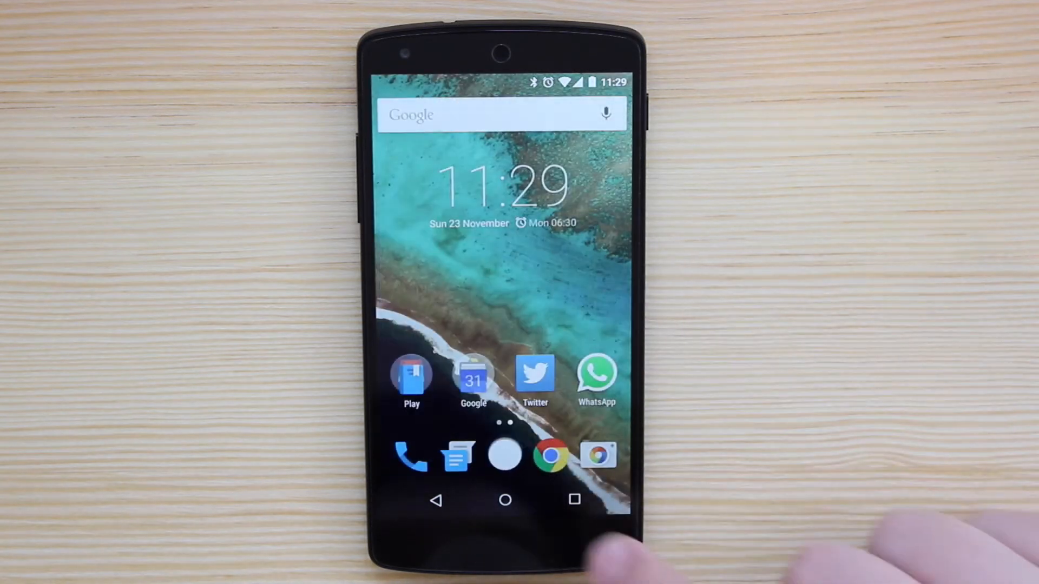
click(505, 456)
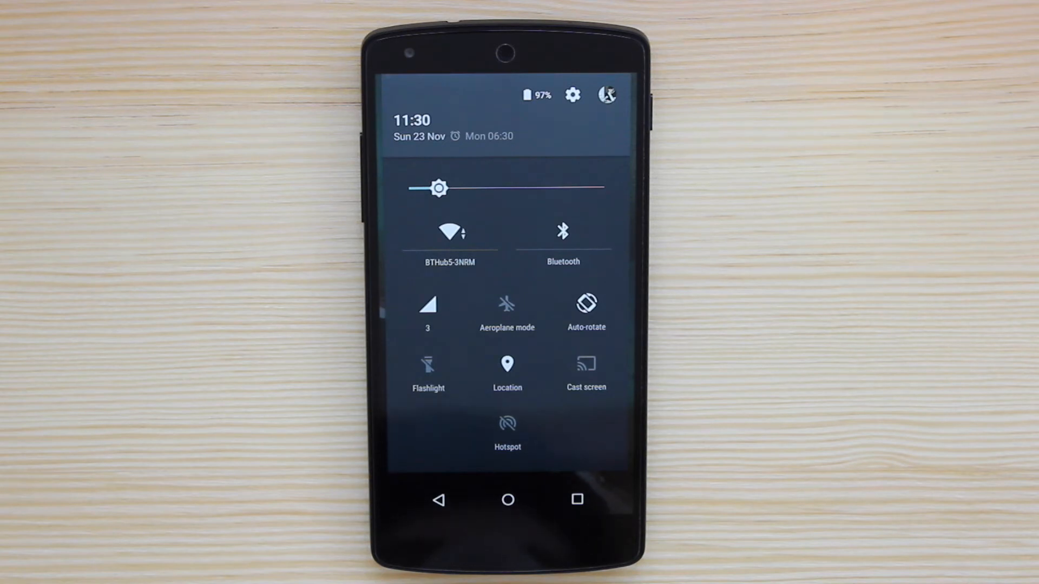
Toggle the Wi-Fi and Bluetooth tiles in the expanded quick settings panel.
click(450, 231)
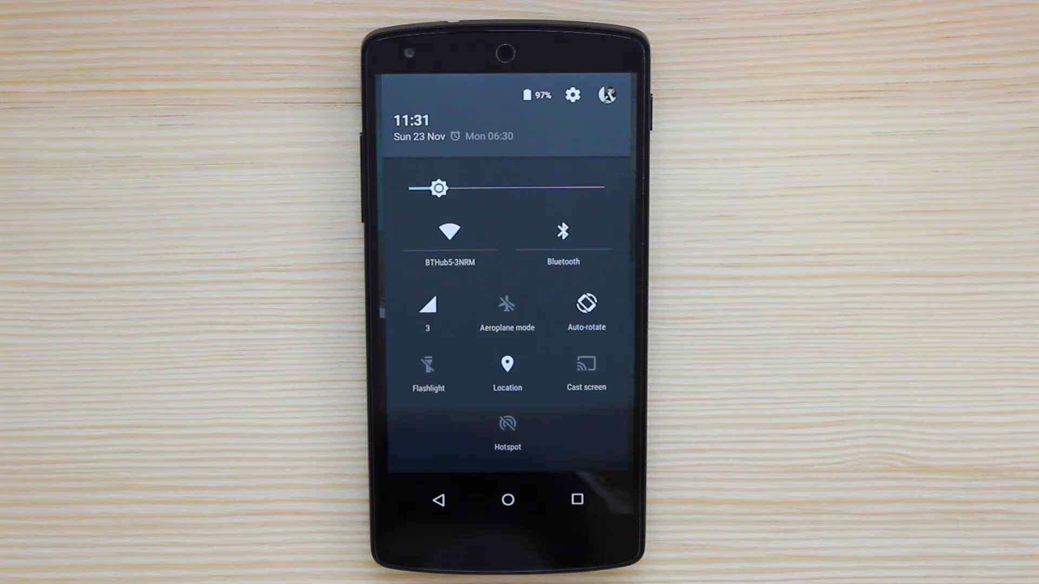
click(563, 232)
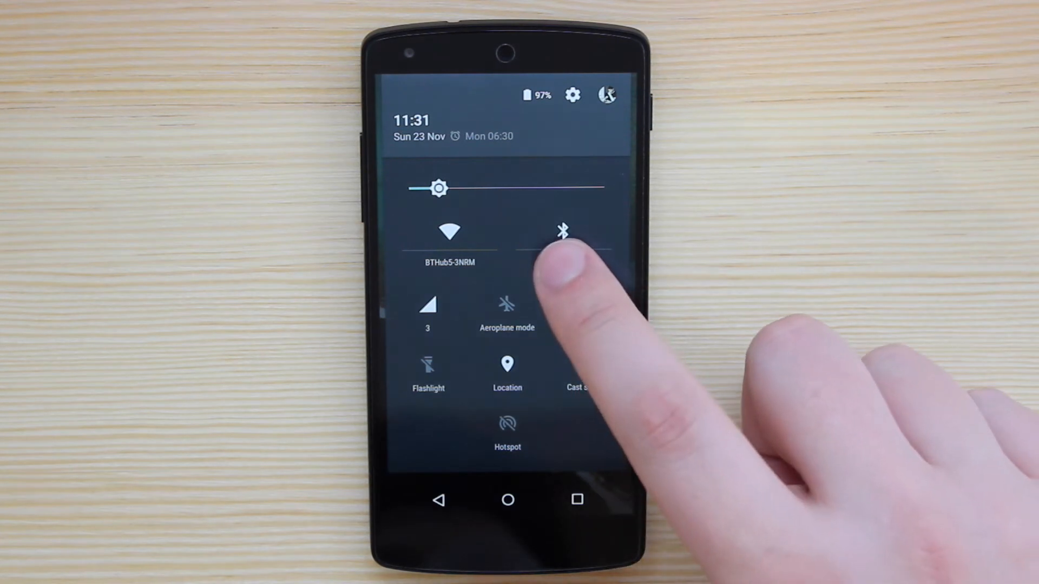
View the Bluetooth page with Bluetooth on and BD&A paired, then return to quick settings.
click(563, 233)
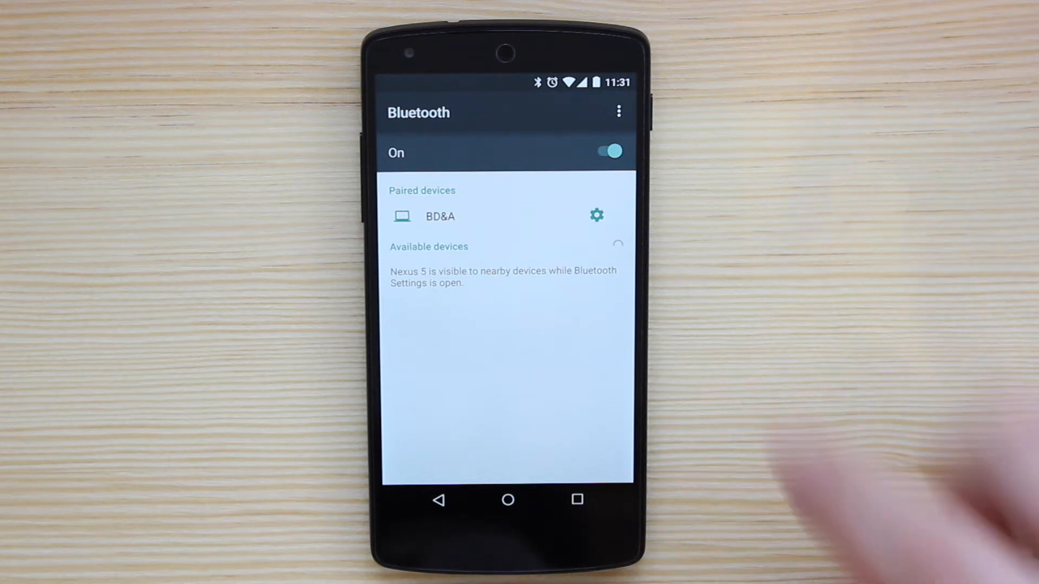
click(618, 112)
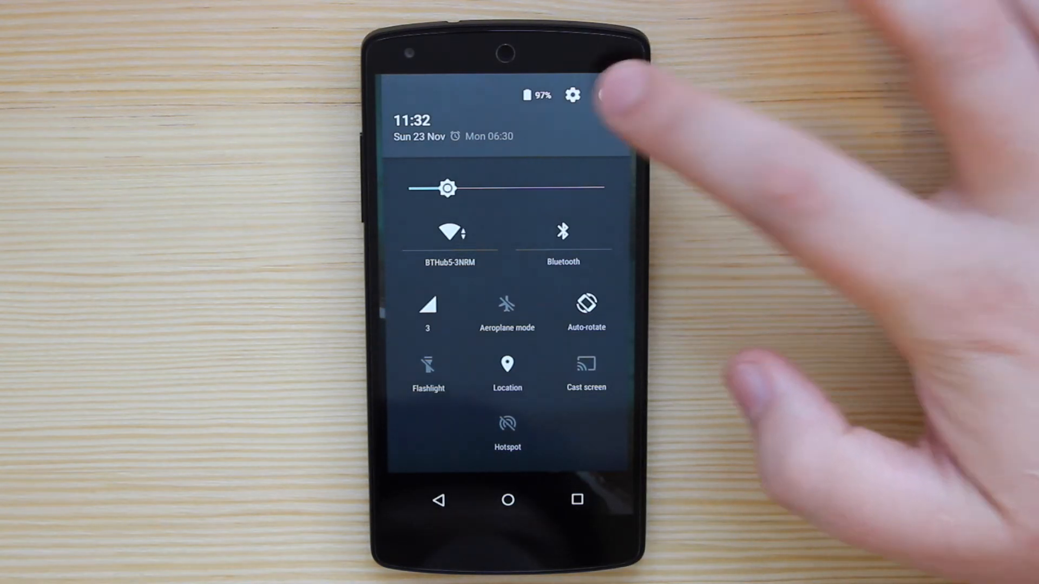
Go to the phone's main Settings list from the quick settings gear.
click(604, 95)
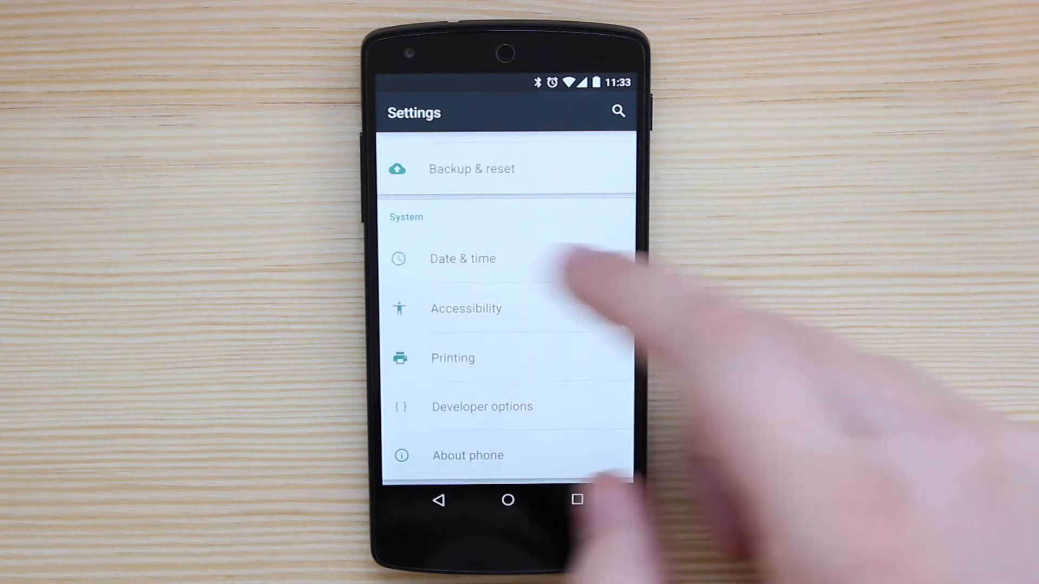
Search settings for 'br', then scroll the list to the Personal section with Security.
scroll(down, 3)
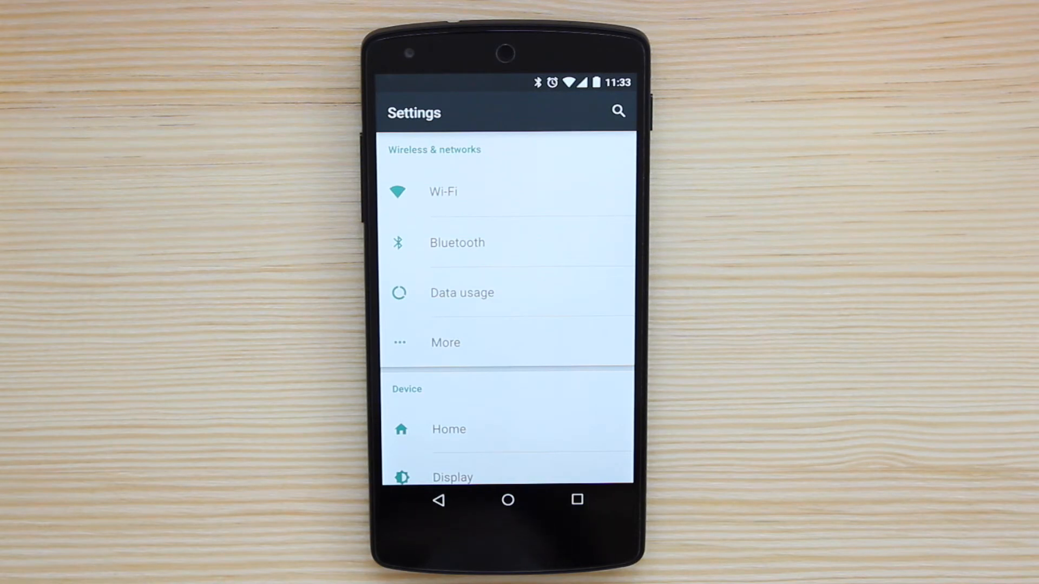
scroll(down, 3)
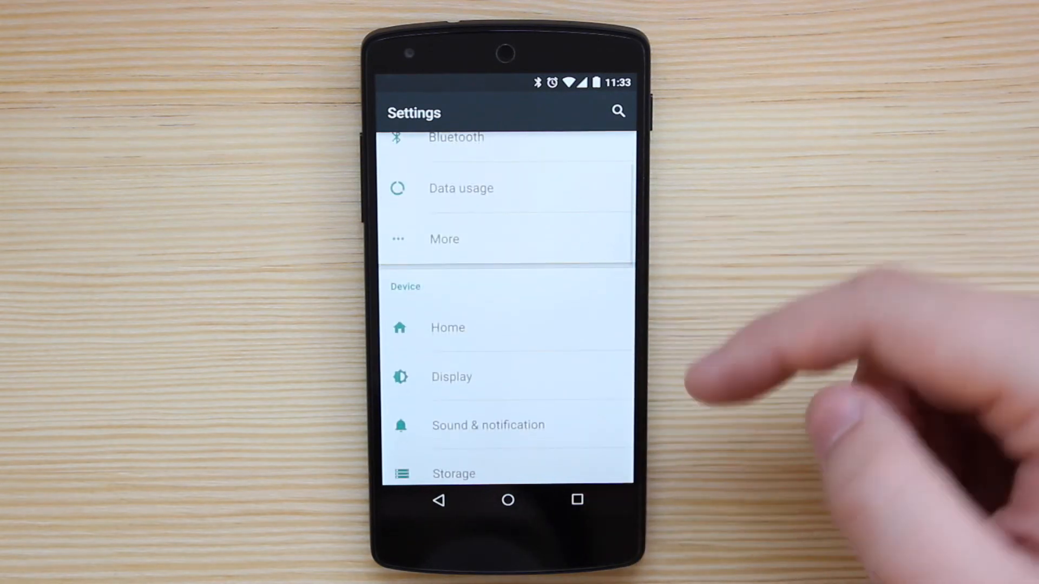
scroll(down, 3)
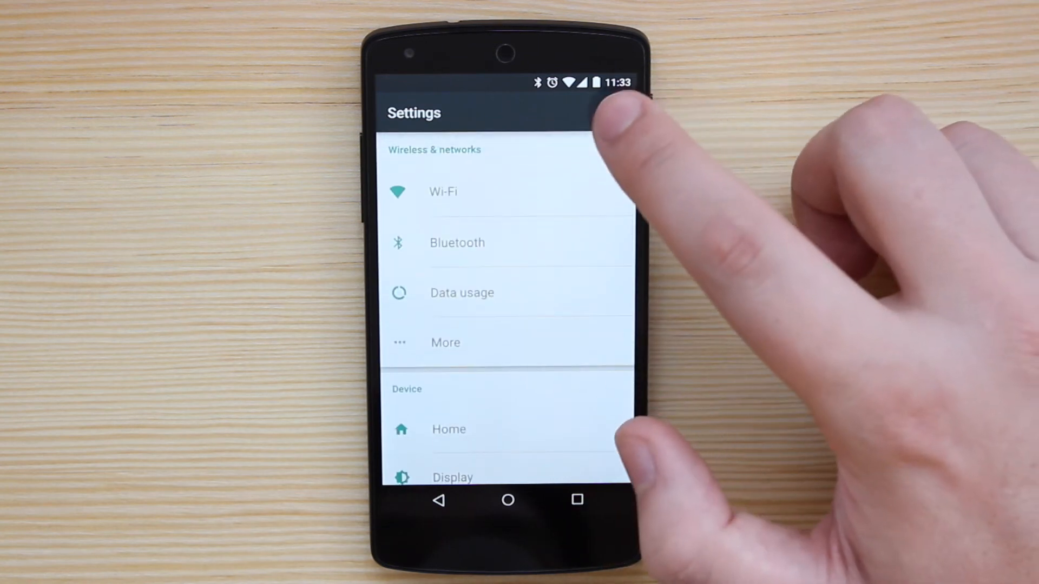
text(br)
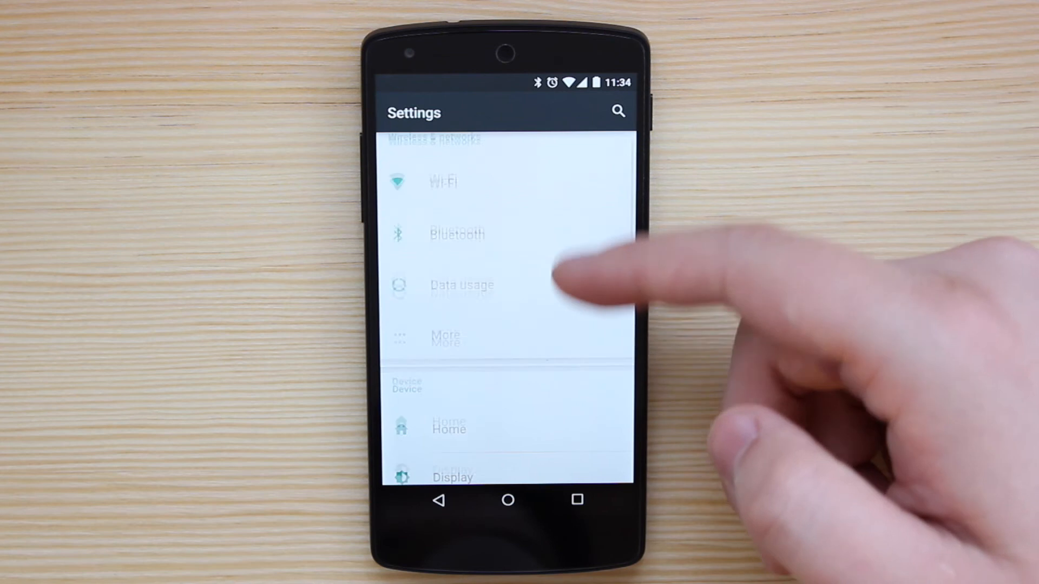
scroll(down, 3)
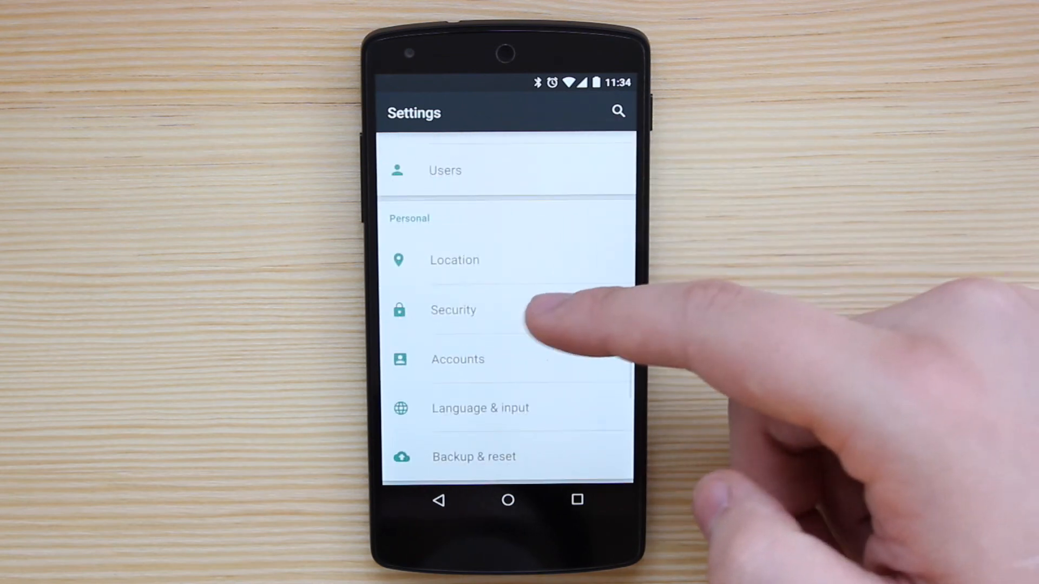
Set the screen lock to a PIN, entering and confirming it in Security settings.
click(453, 309)
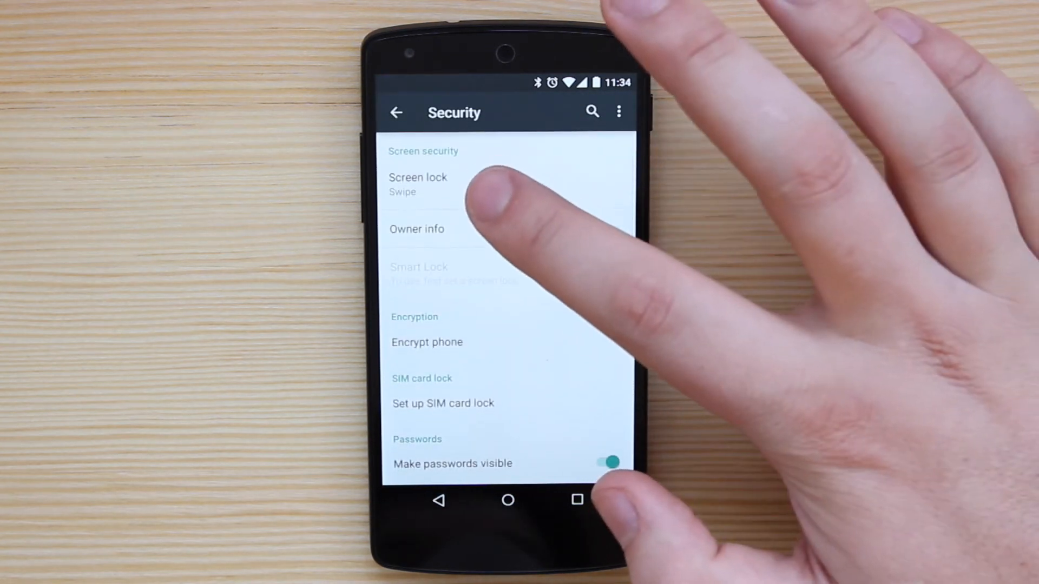
click(418, 184)
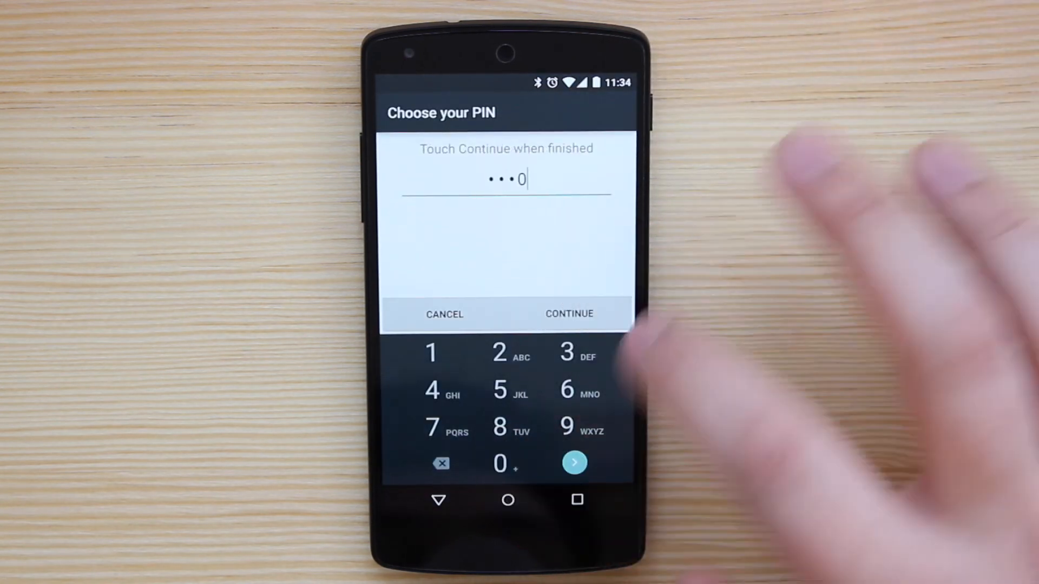
click(568, 314)
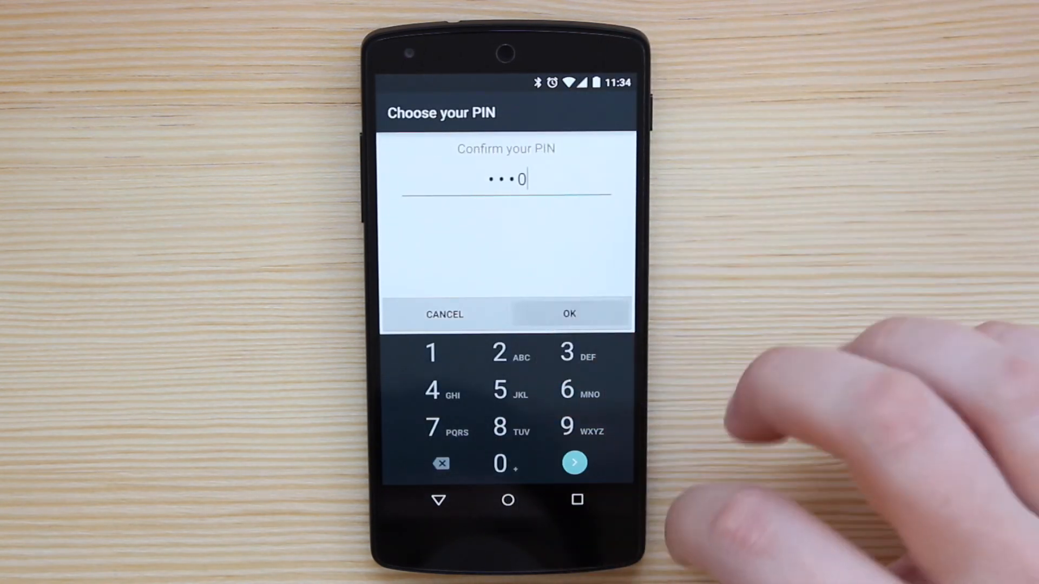
click(568, 314)
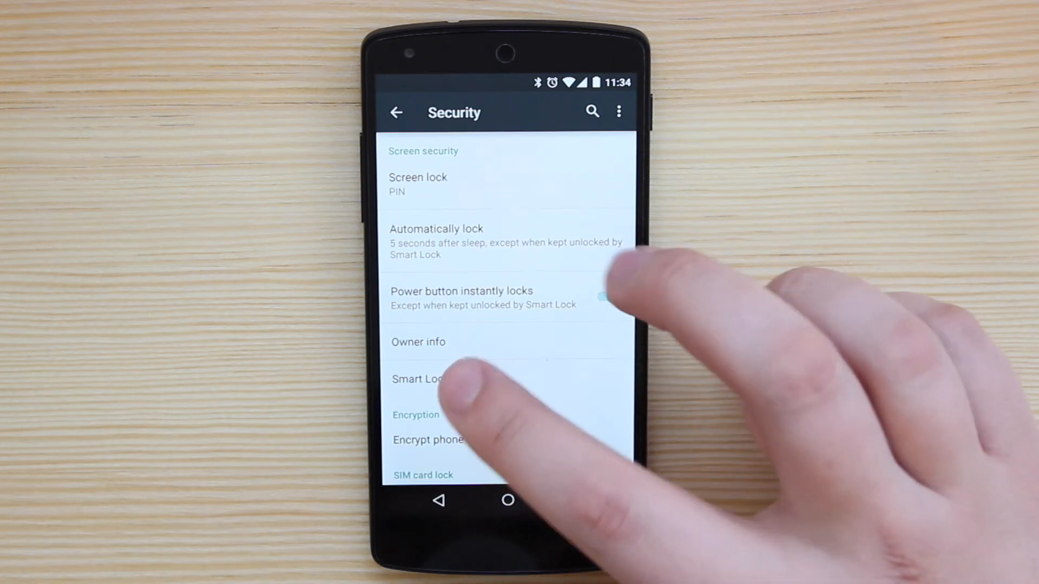
Scroll the Security screen down to its Advanced options before returning to Settings.
click(418, 184)
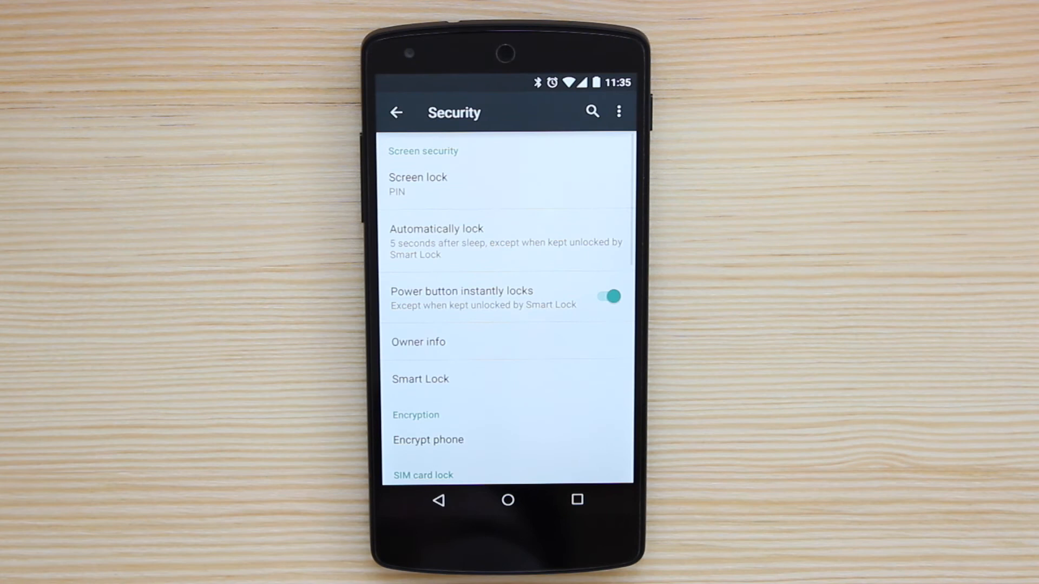
scroll(down, 3)
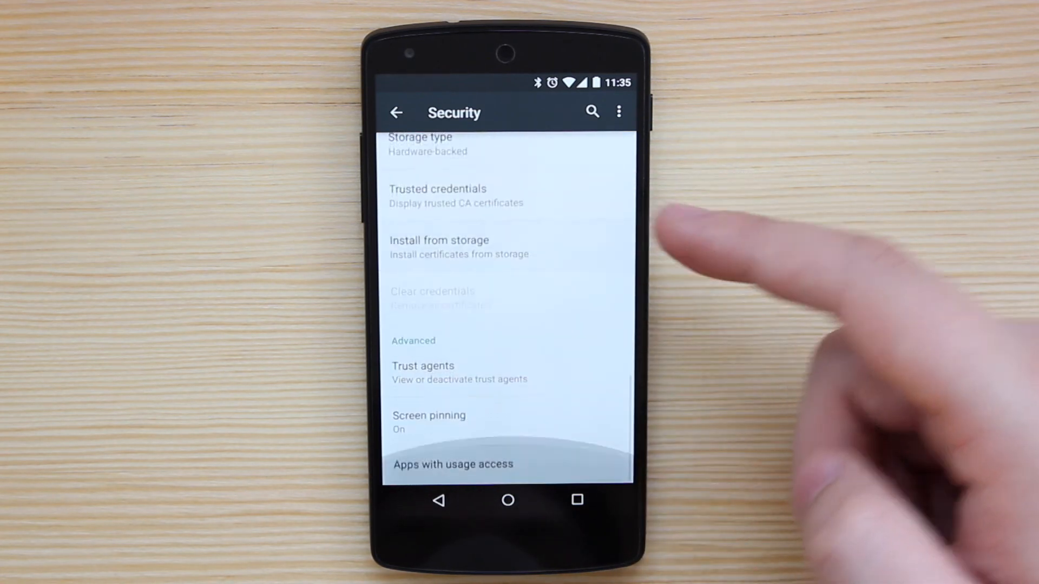
scroll(down, 3)
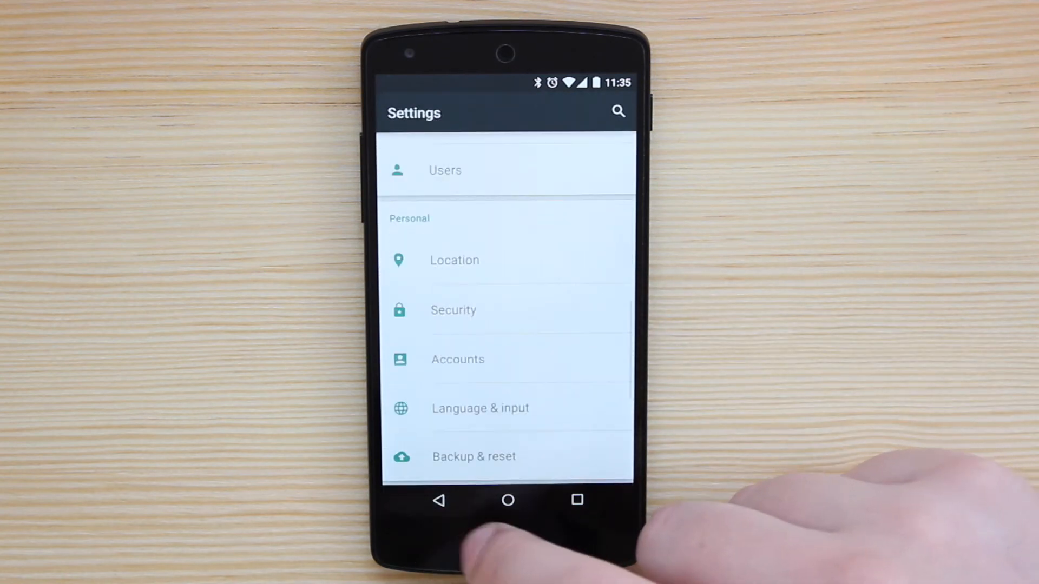
From the Battery page's overflow menu, turn battery saver on, then off, and go back to Settings.
scroll(down, 3)
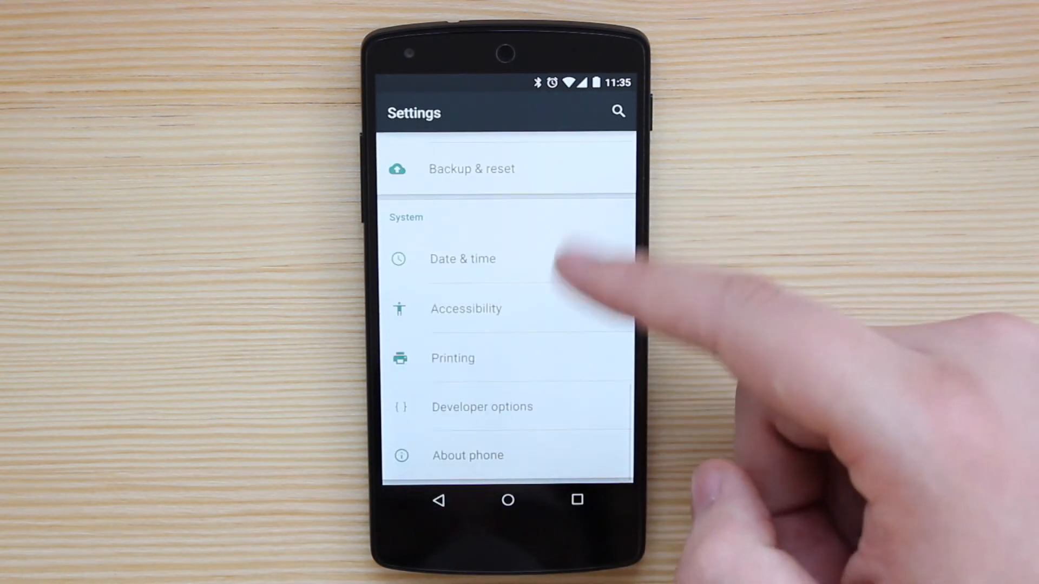
scroll(down, 3)
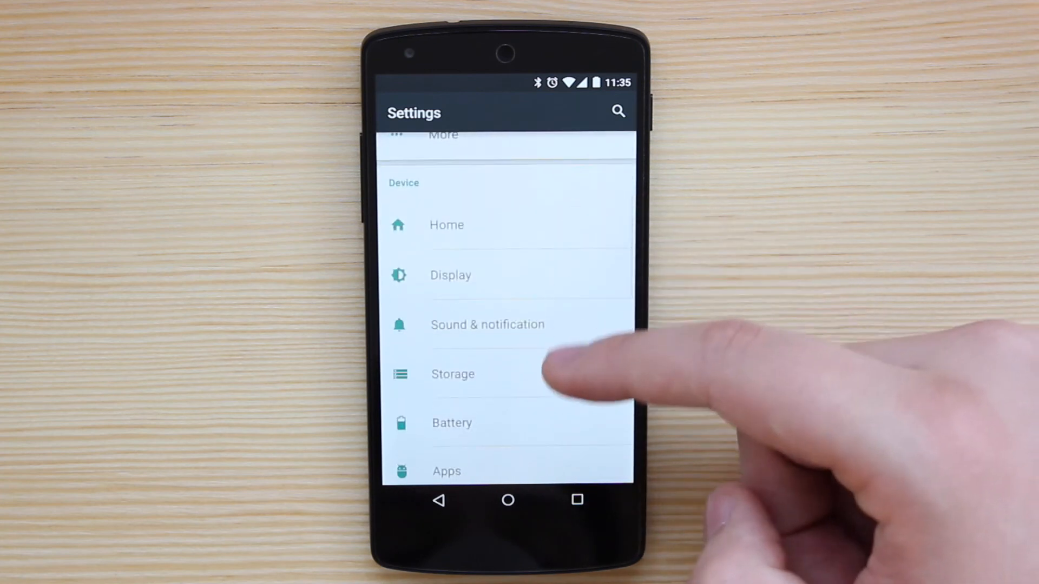
click(451, 423)
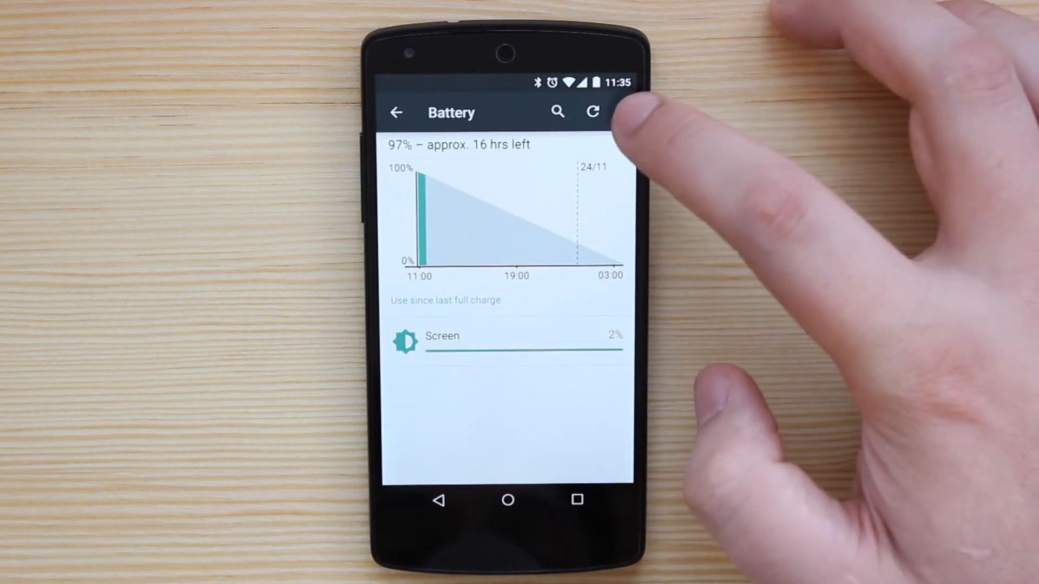
click(619, 111)
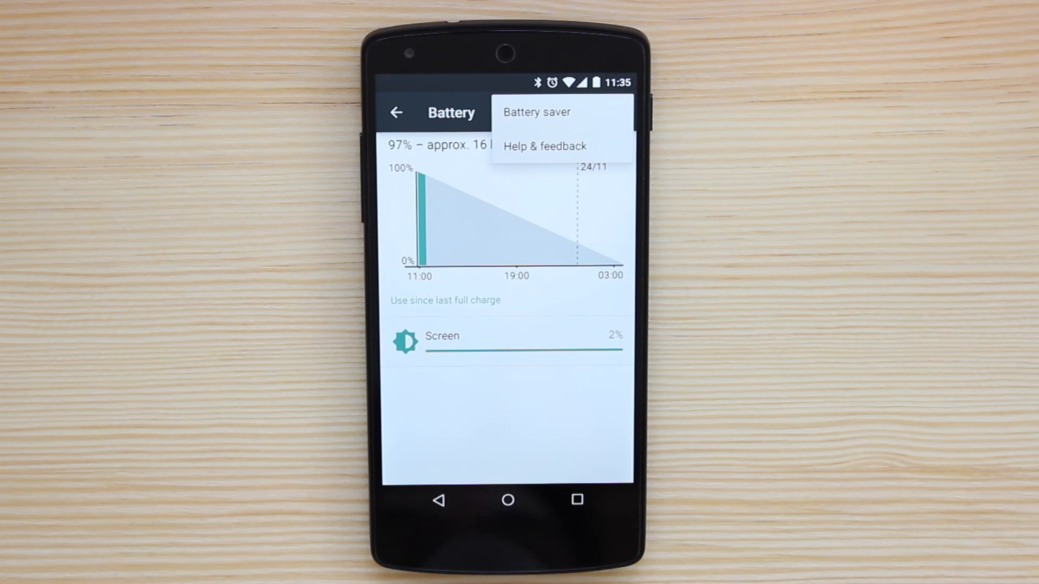
click(536, 111)
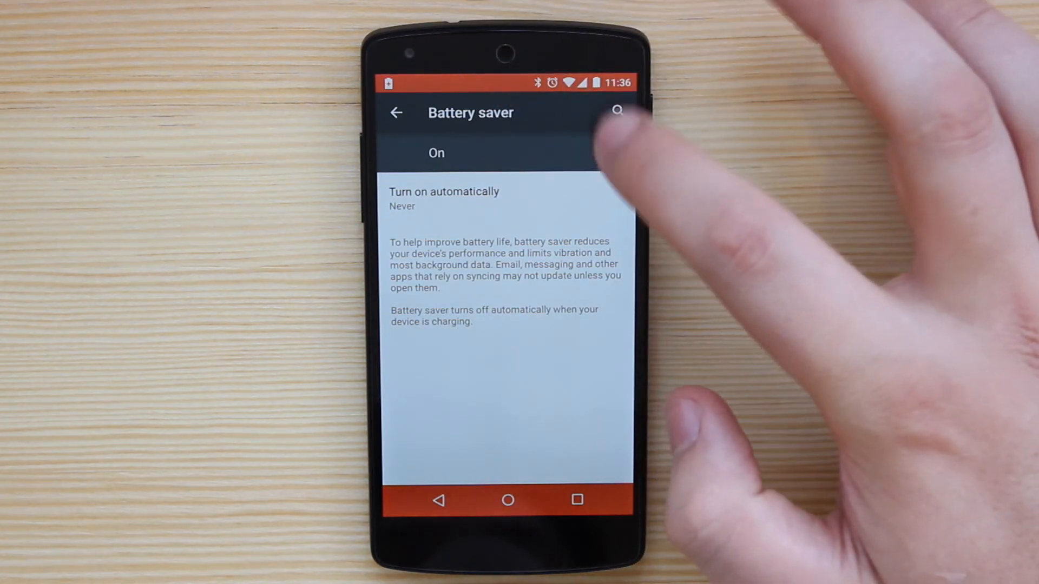
click(607, 151)
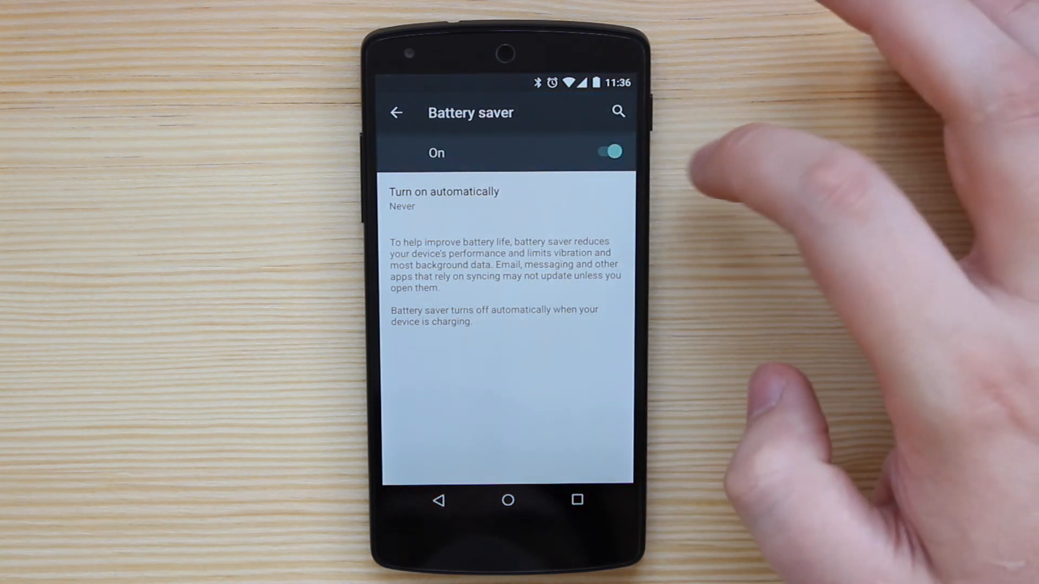
click(396, 111)
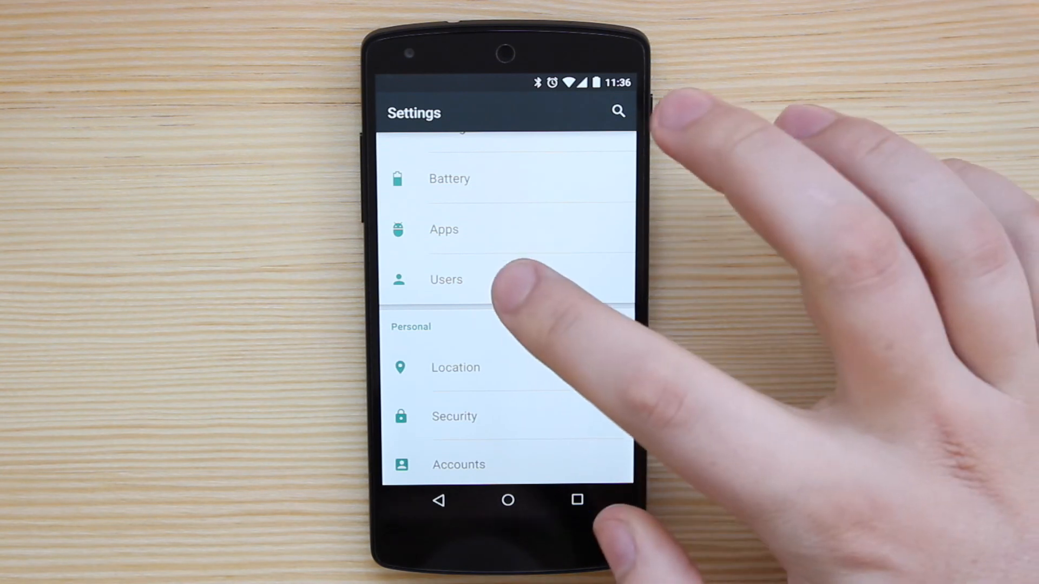
View the Users page listing the owner and Guest, then return to the home screen.
click(444, 279)
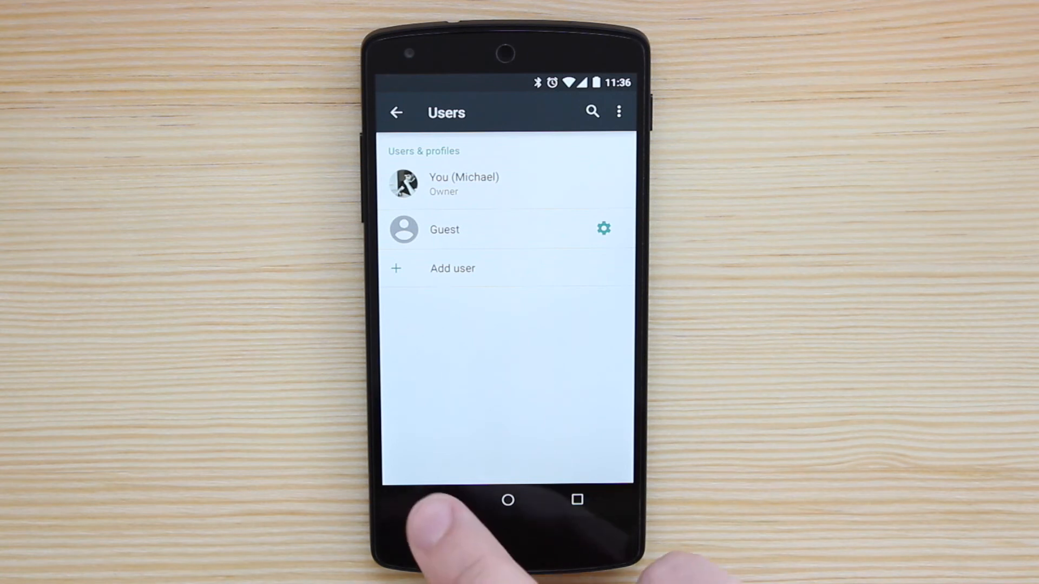
click(509, 500)
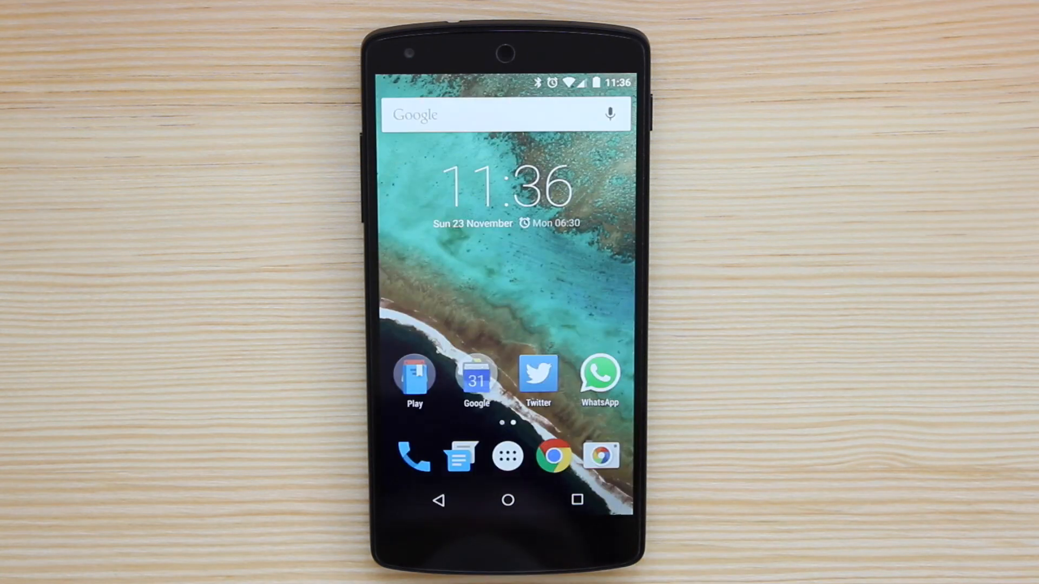